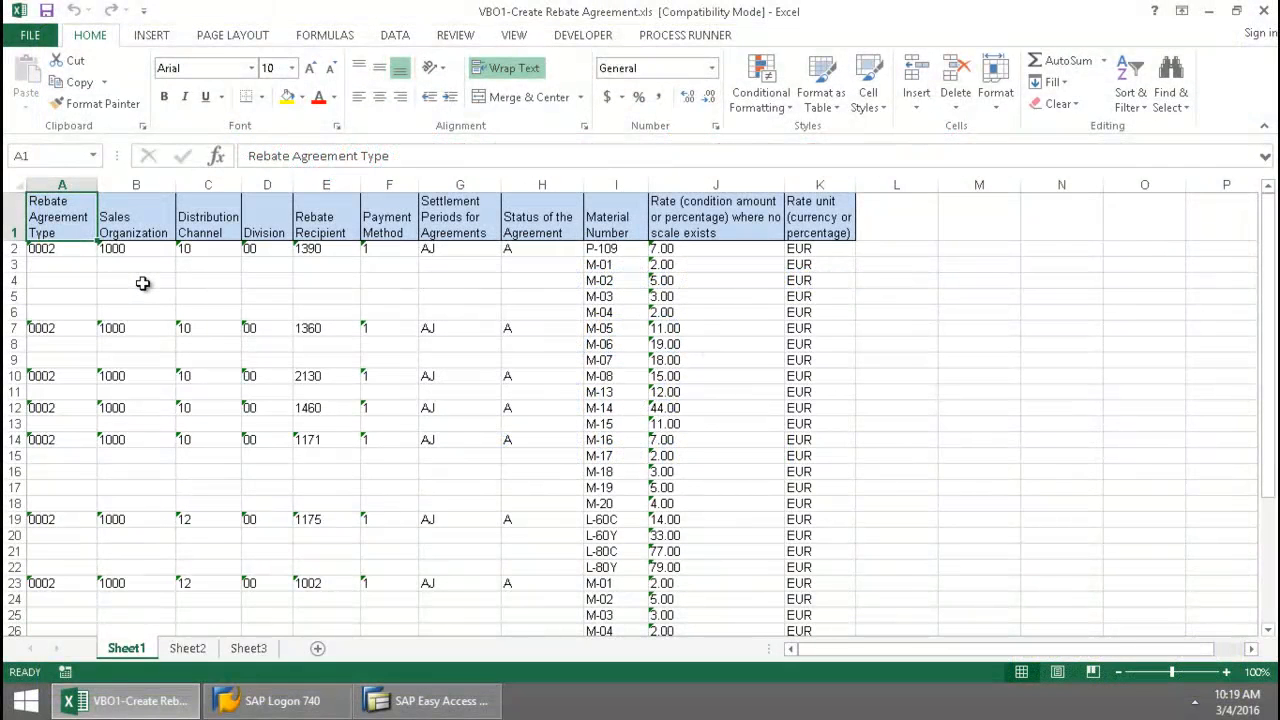
mouse_move(156, 292)
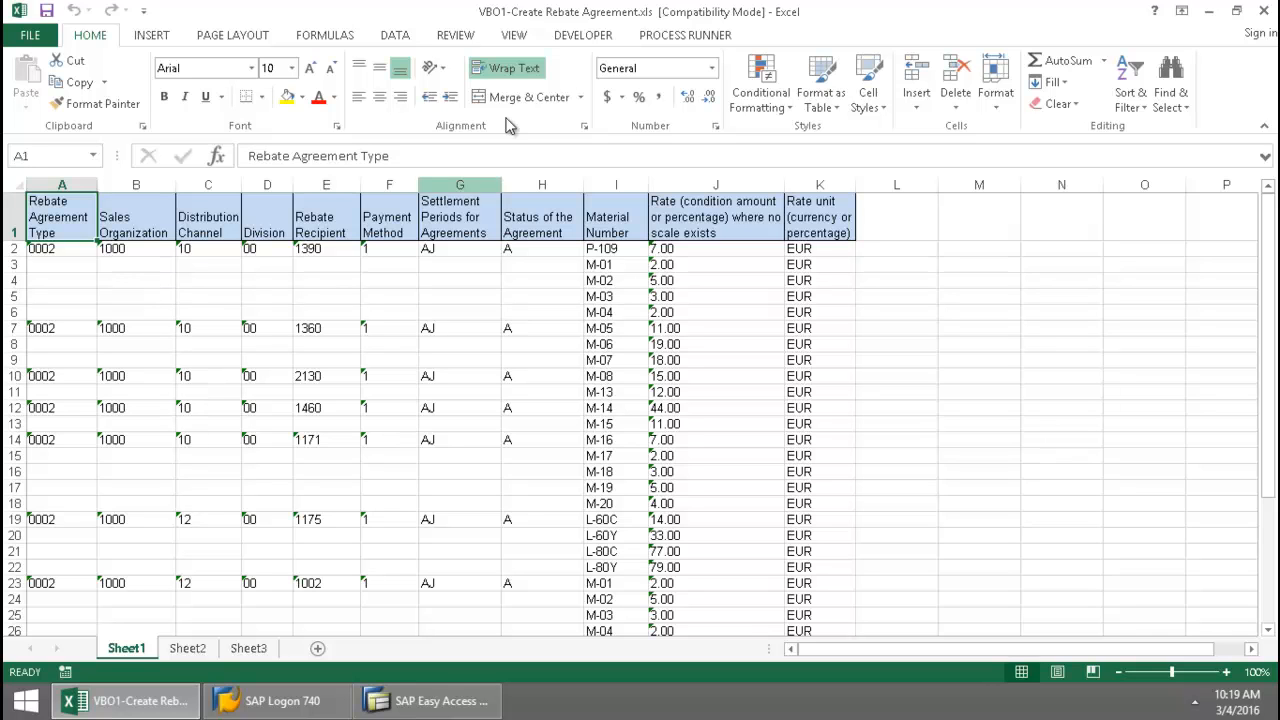
- Run the Process Runner upload and confirm the SAP Logon dialog
left_click(684, 36)
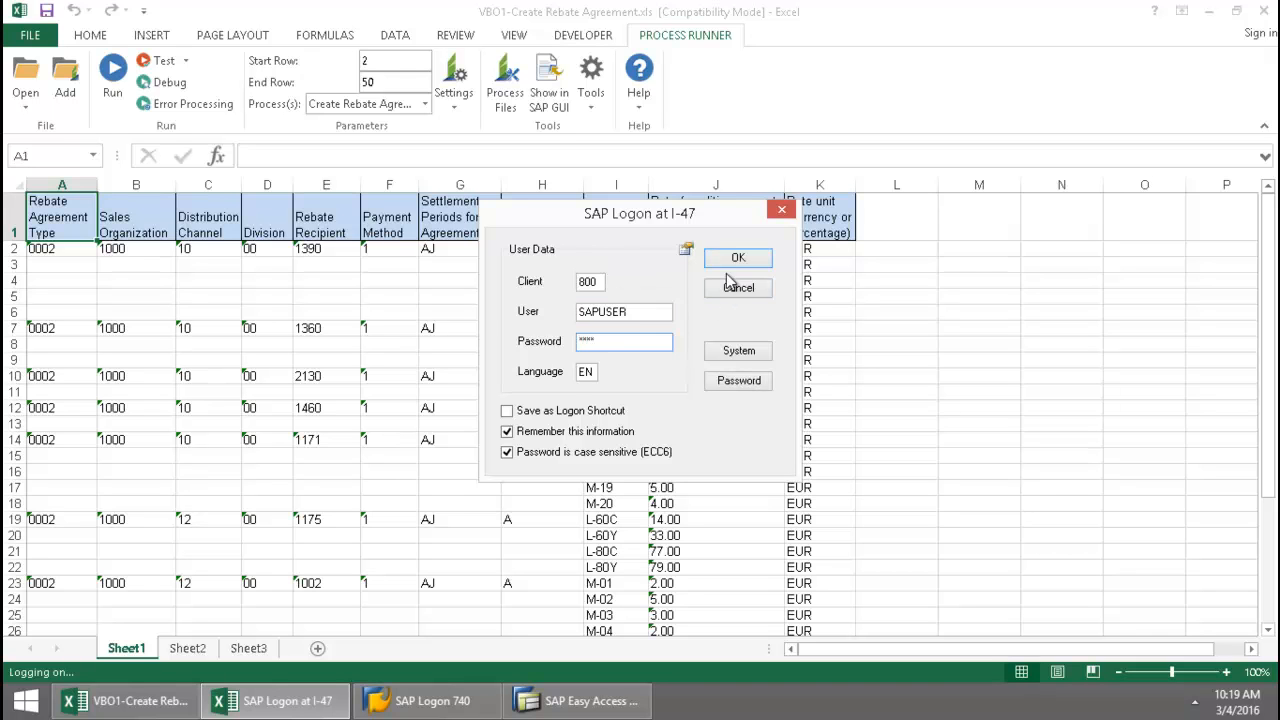
left_click(738, 256)
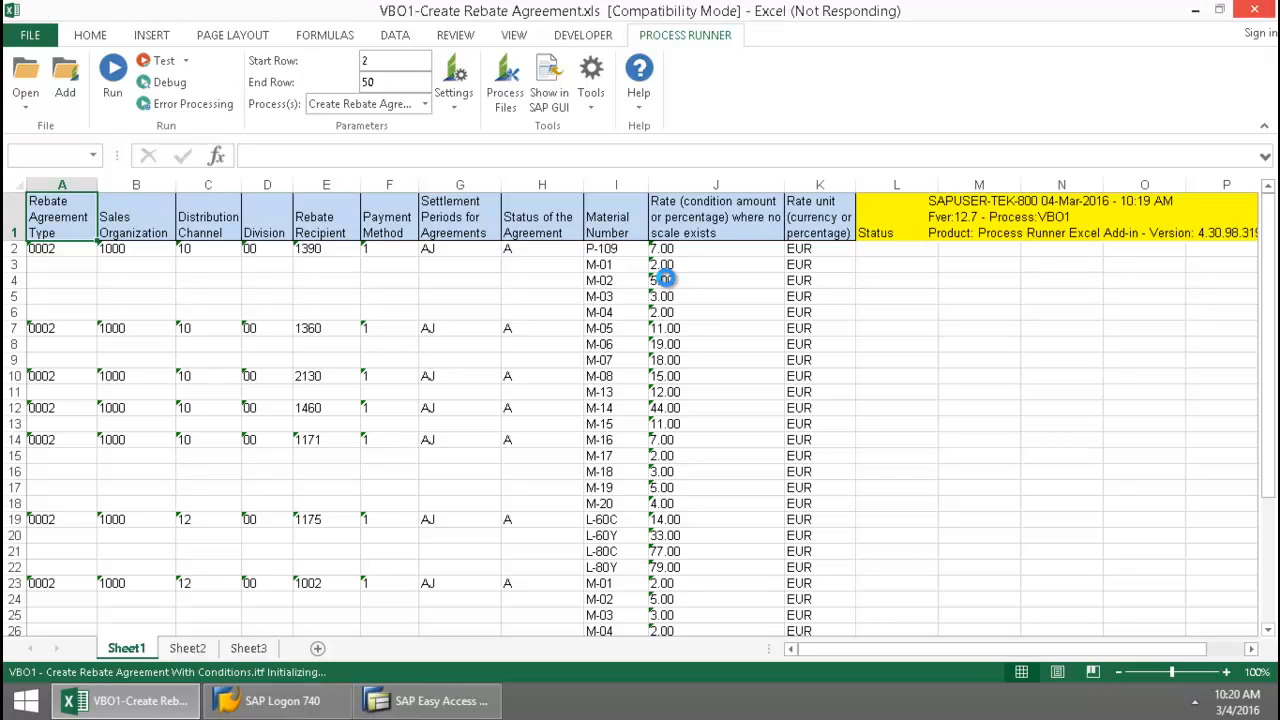
- Let the run finish with each row reporting its Material Rebate created, then close the Run Status summary
left_click(112, 70)
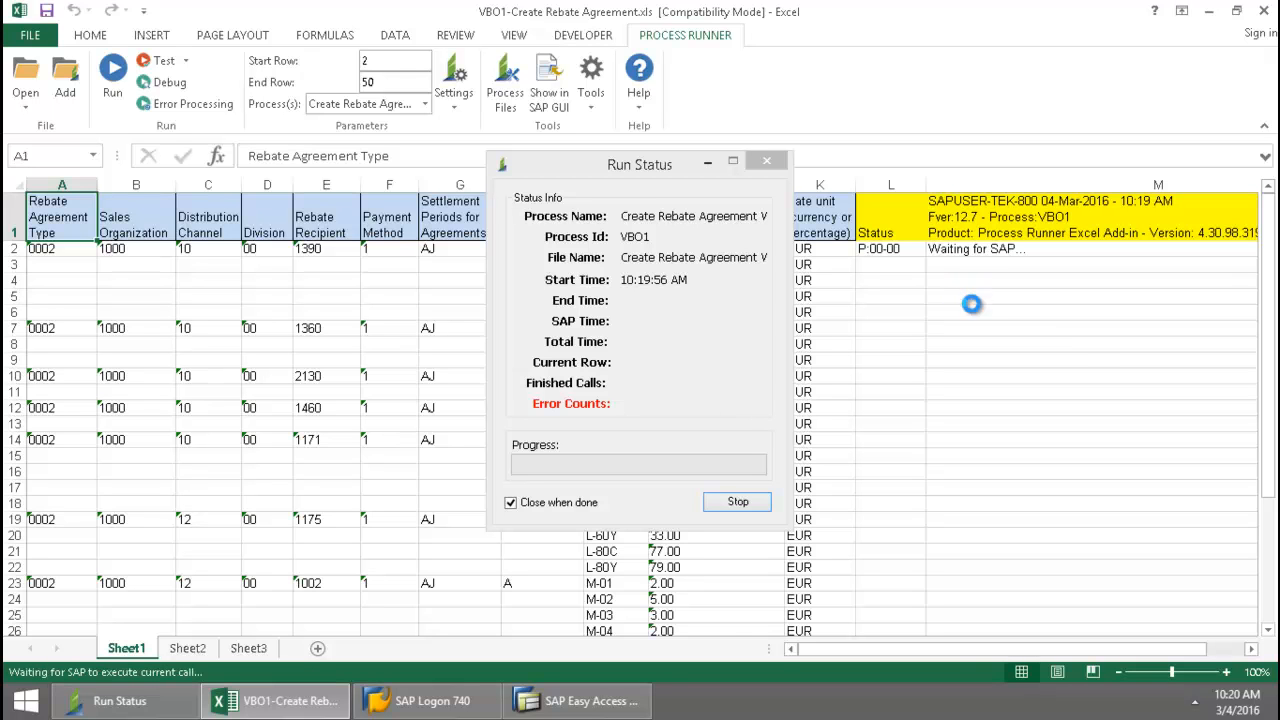
mouse_move(750, 428)
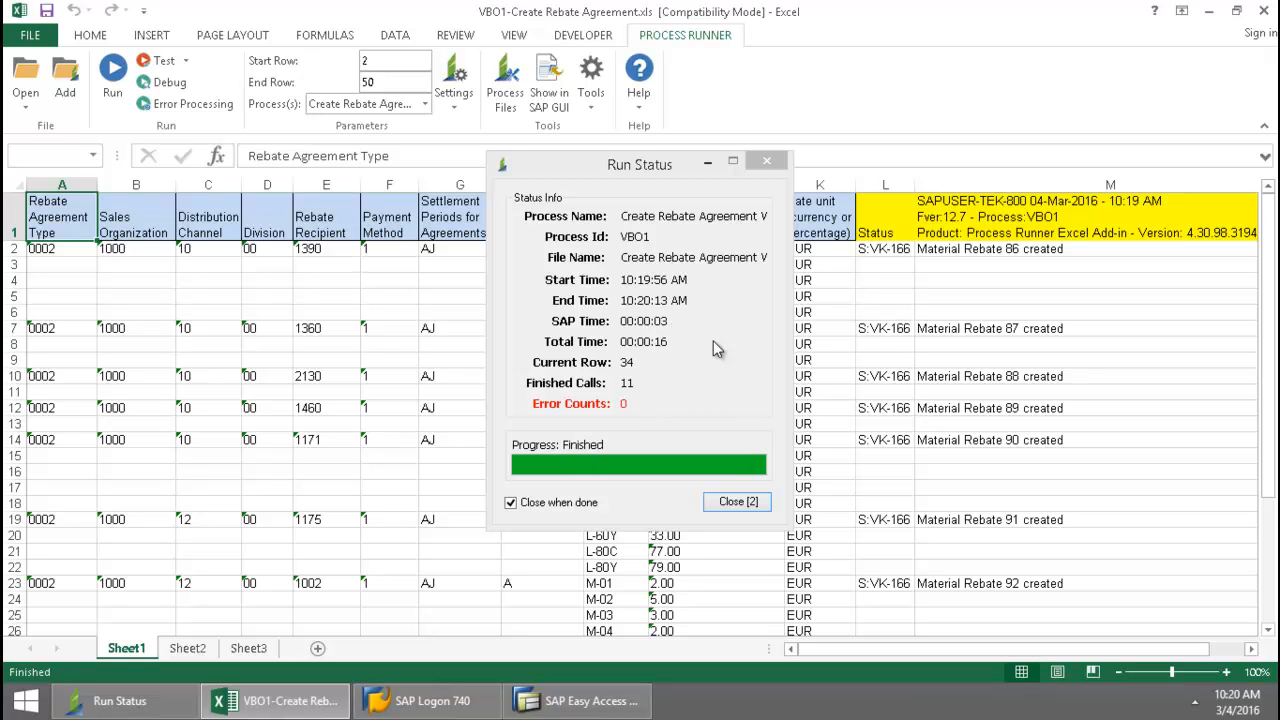
left_click(736, 500)
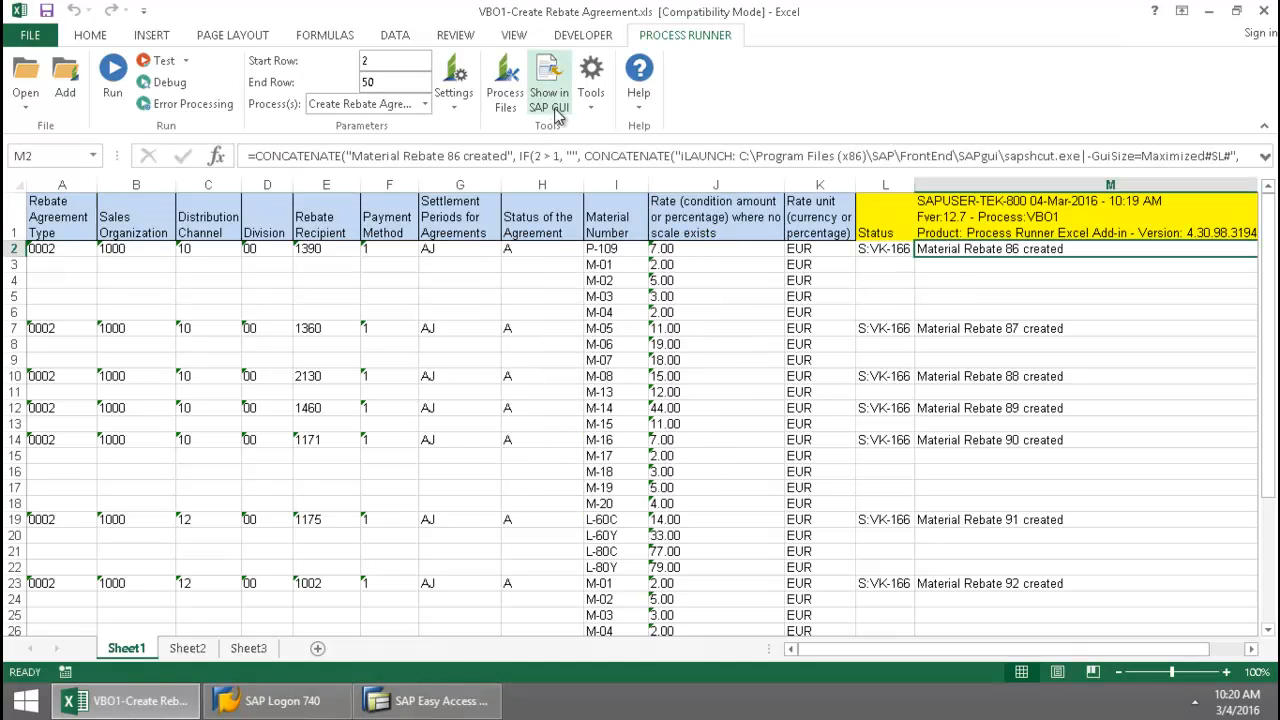
- Show rebate 86 in SAP GUI to view its COND_B change documents
left_click(548, 76)
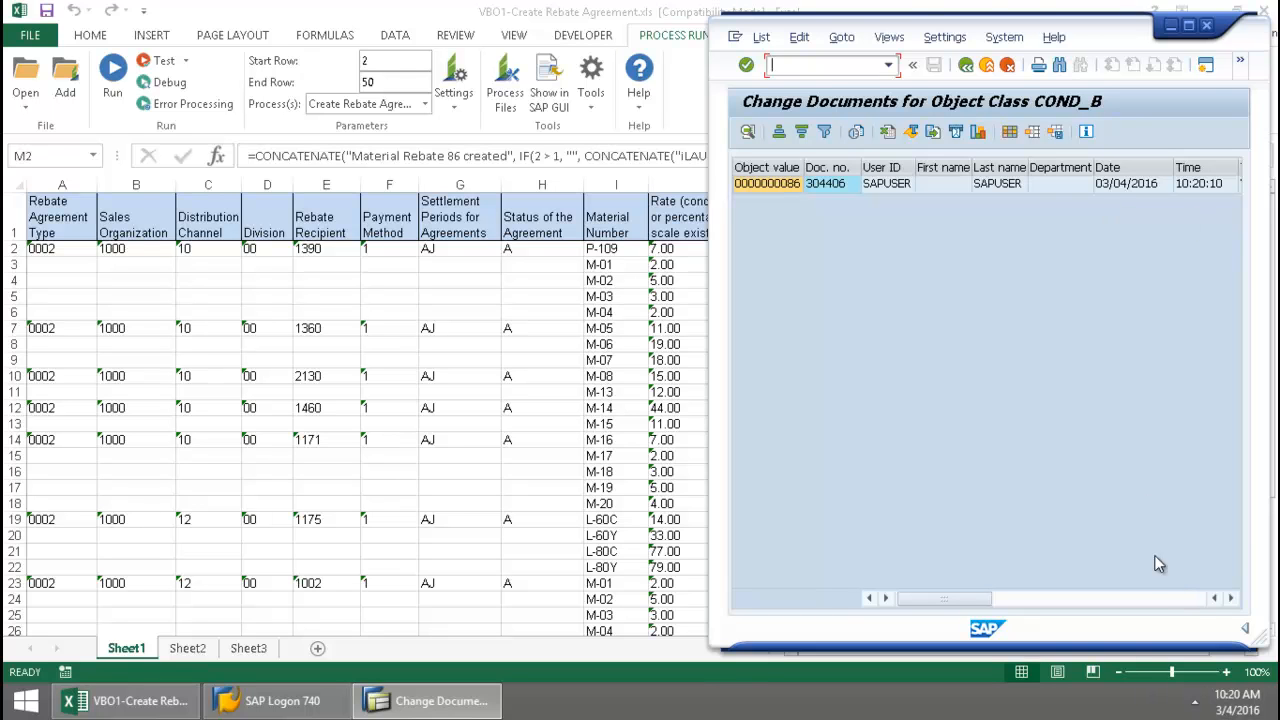
mouse_move(1134, 524)
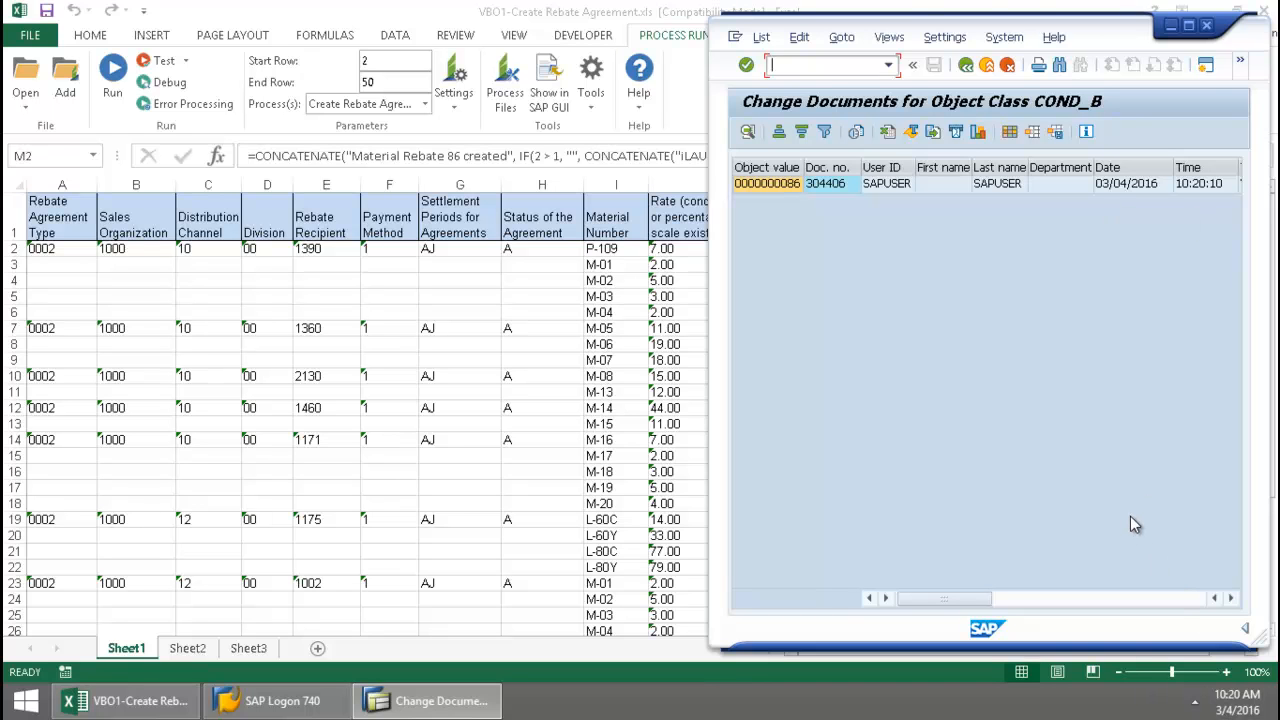